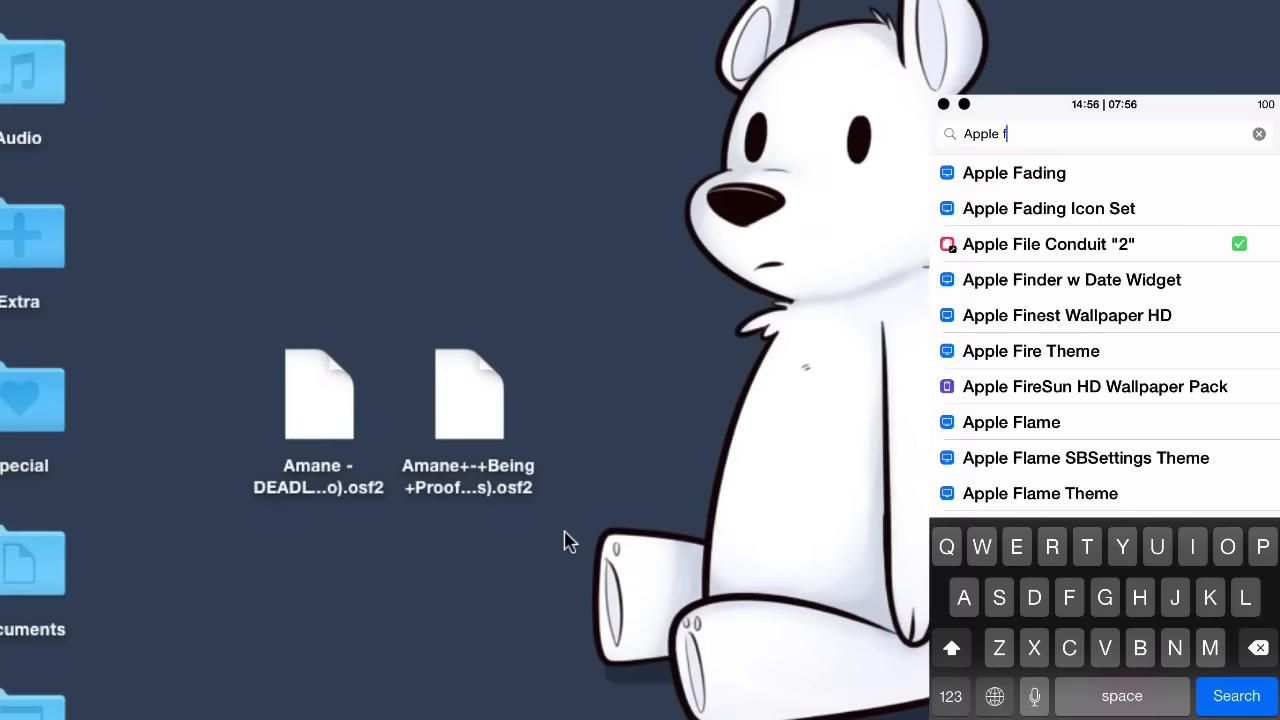
Search Cydia for 'Apple File Conduit' and verify Apple File Conduit "2" shows as installed.
left_click(1048, 244)
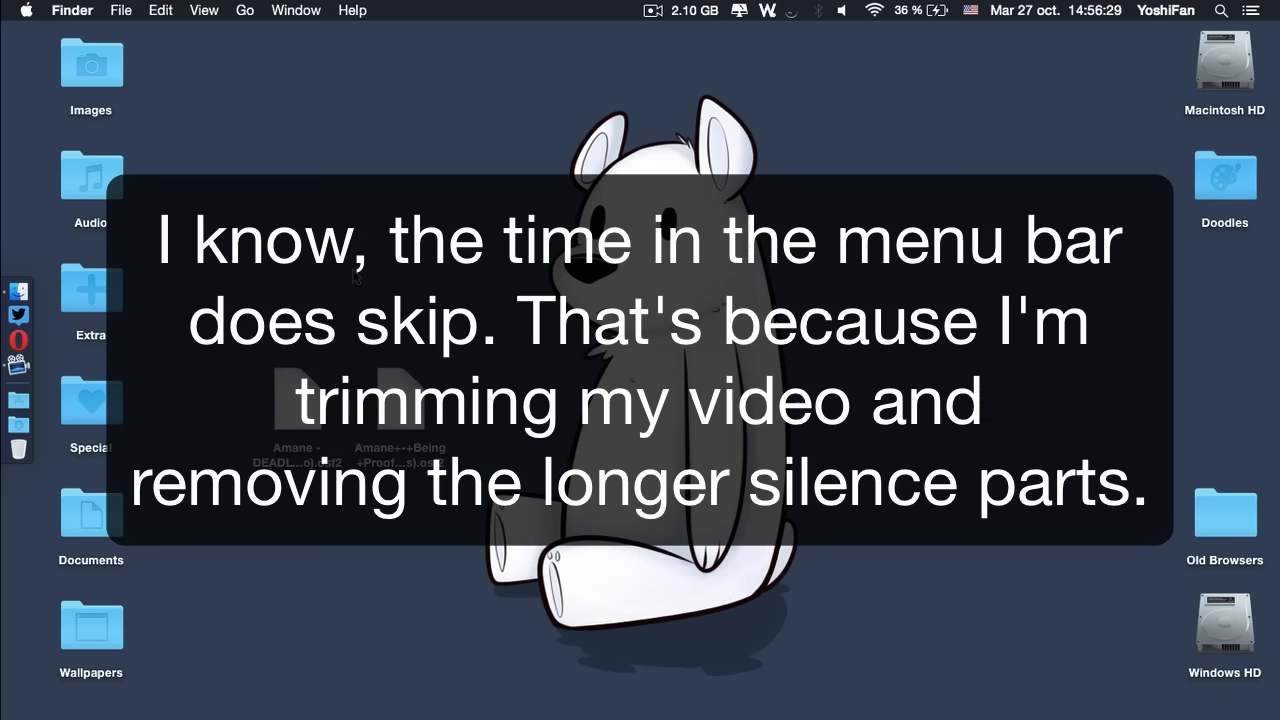
Launch iFunBox from Spotlight with 'ifb' and browse the iPhone's installed User Applications.
type("ifb")
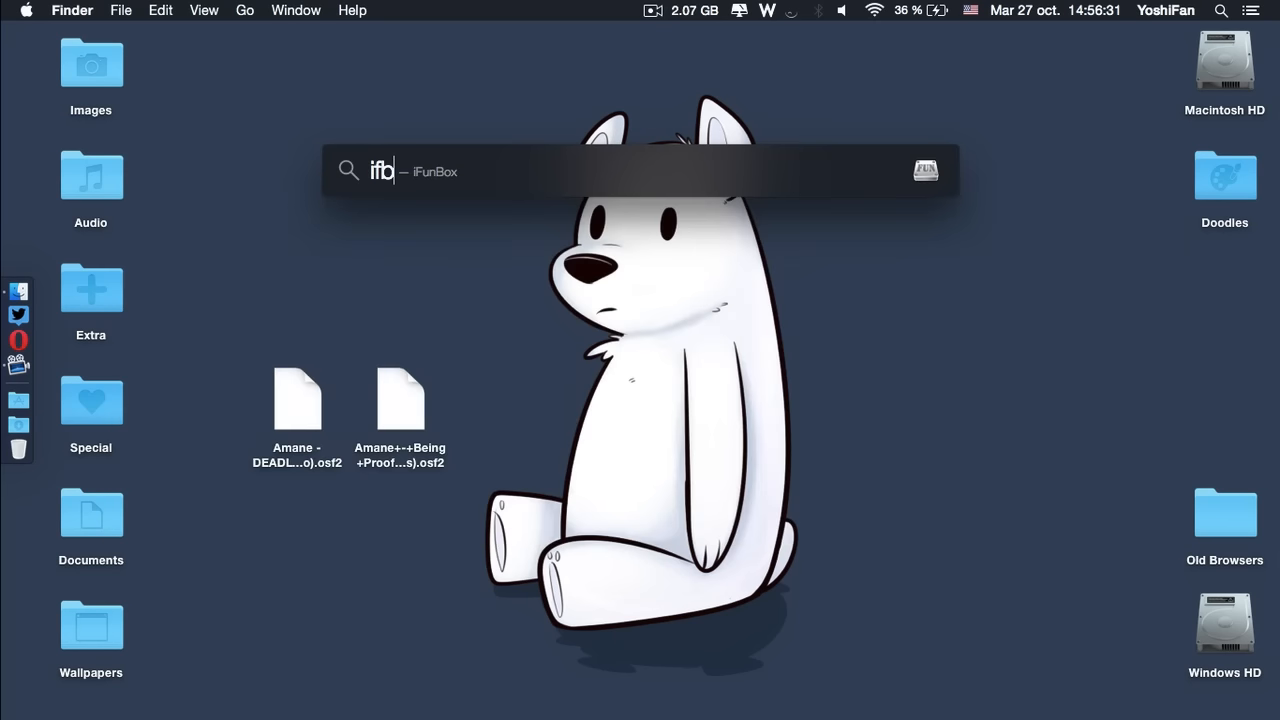
key("enter")
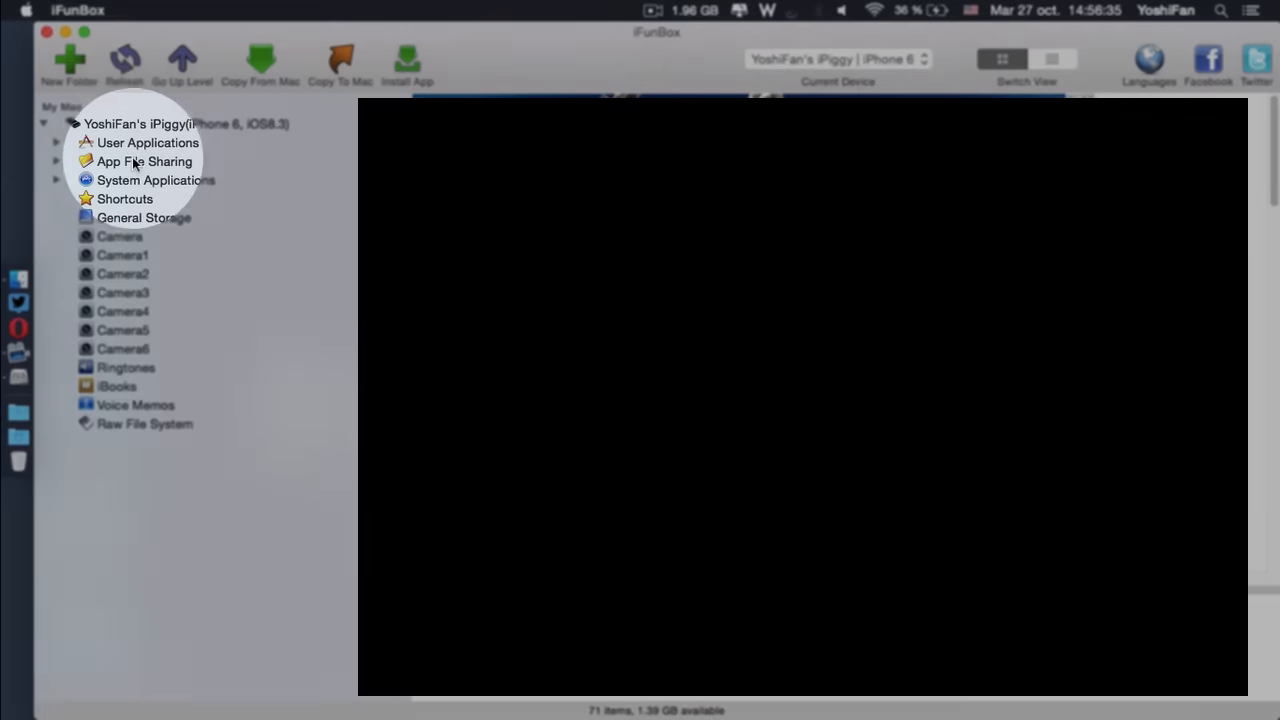
left_click(147, 142)
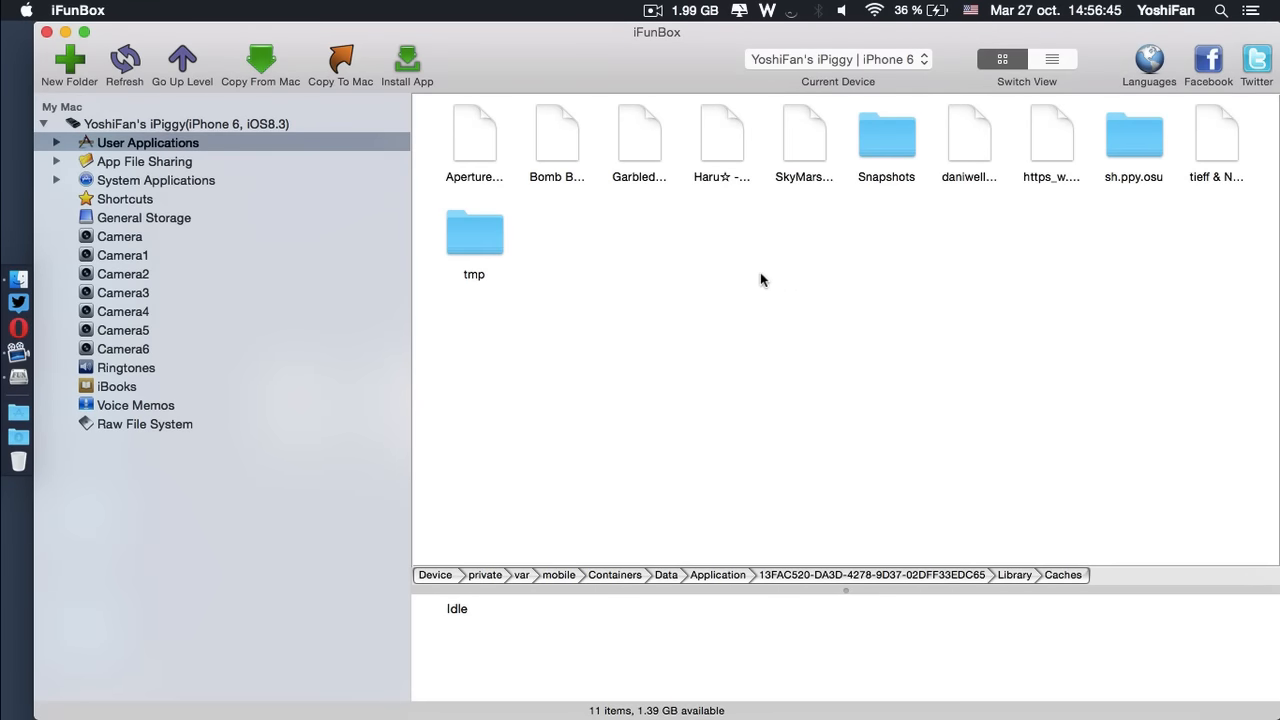
mouse_move(989, 177)
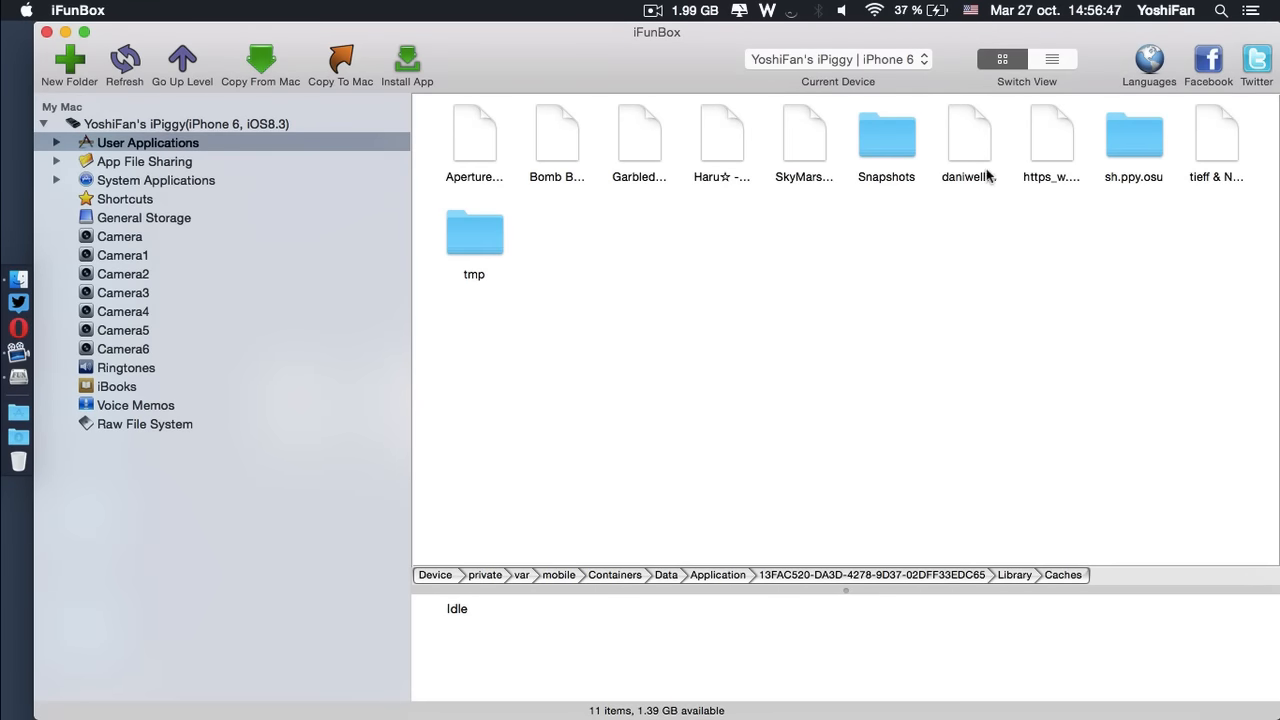
mouse_move(968, 145)
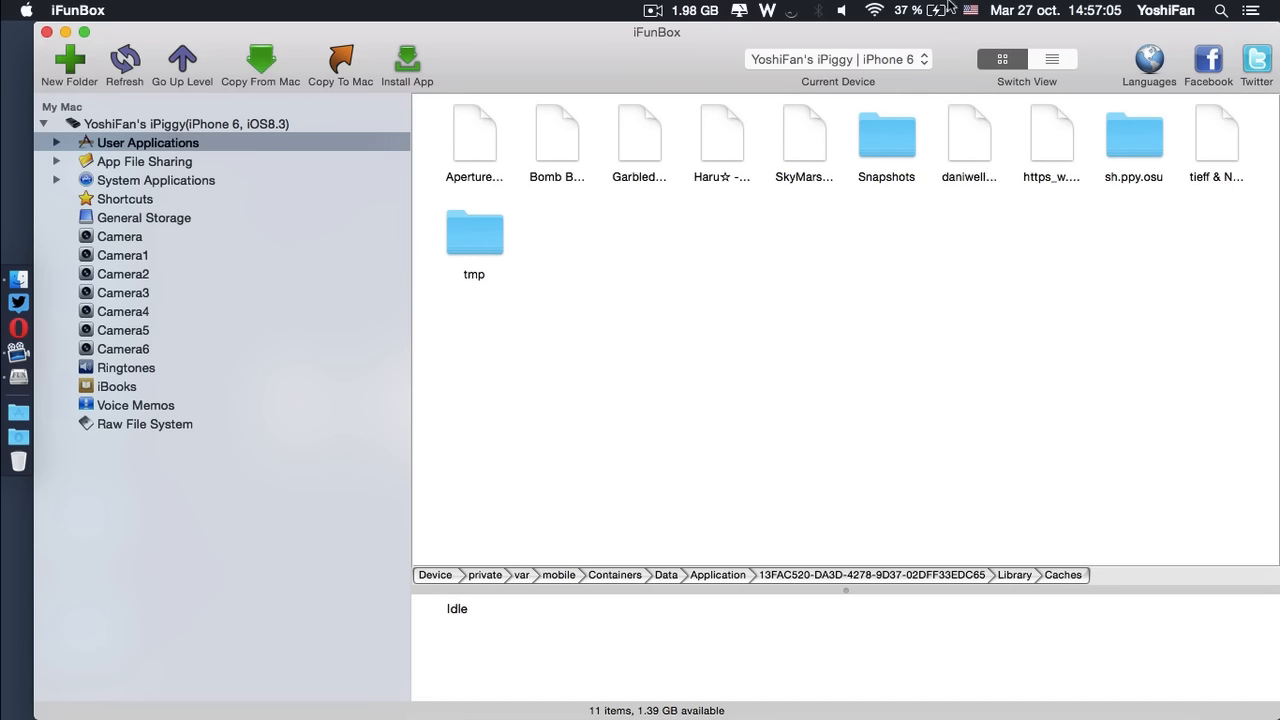
mouse_move(775, 145)
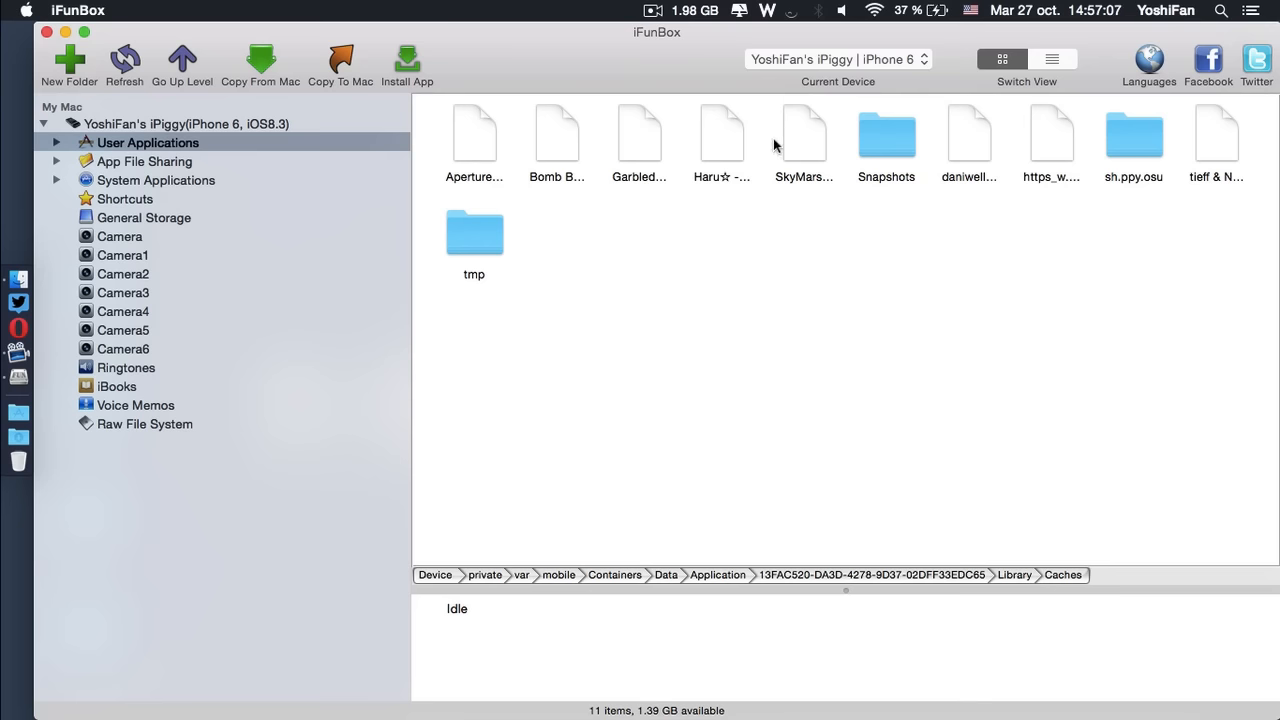
Drag the SkyMarshall and tieff & Natteke .osf2 beatmaps from iFunBox onto the desktop.
left_click(804, 135)
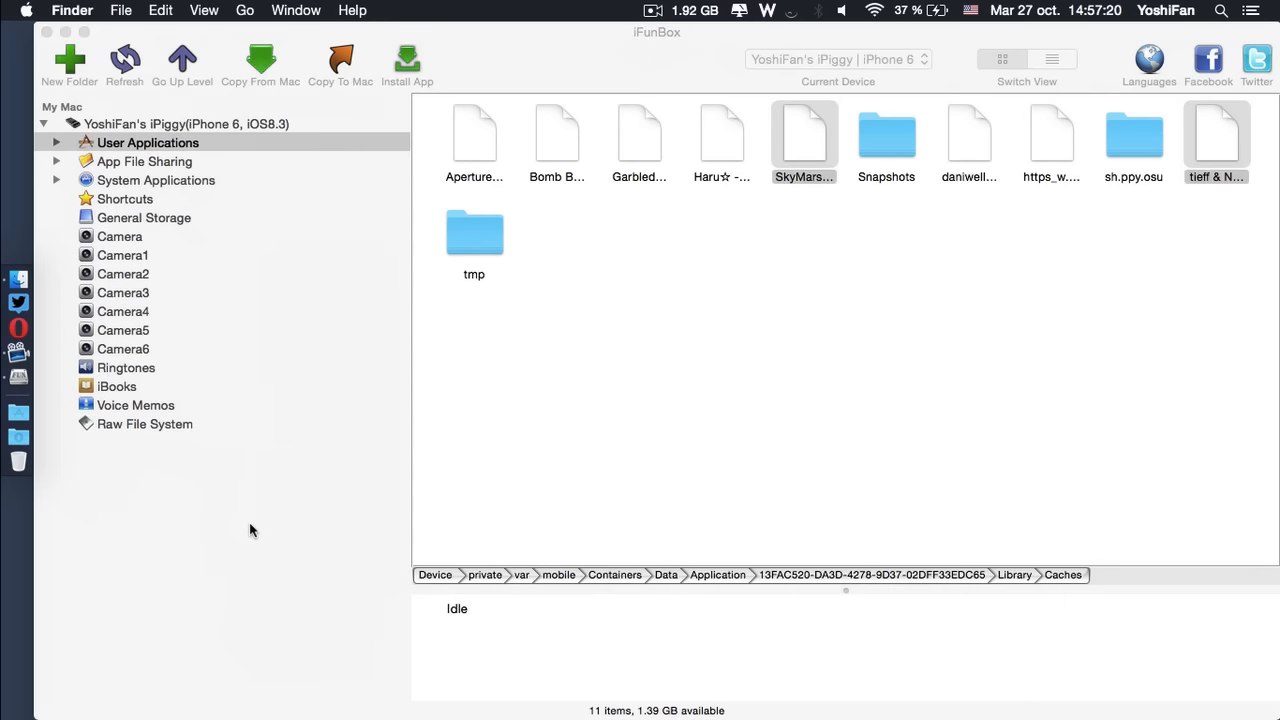
mouse_move(340, 450)
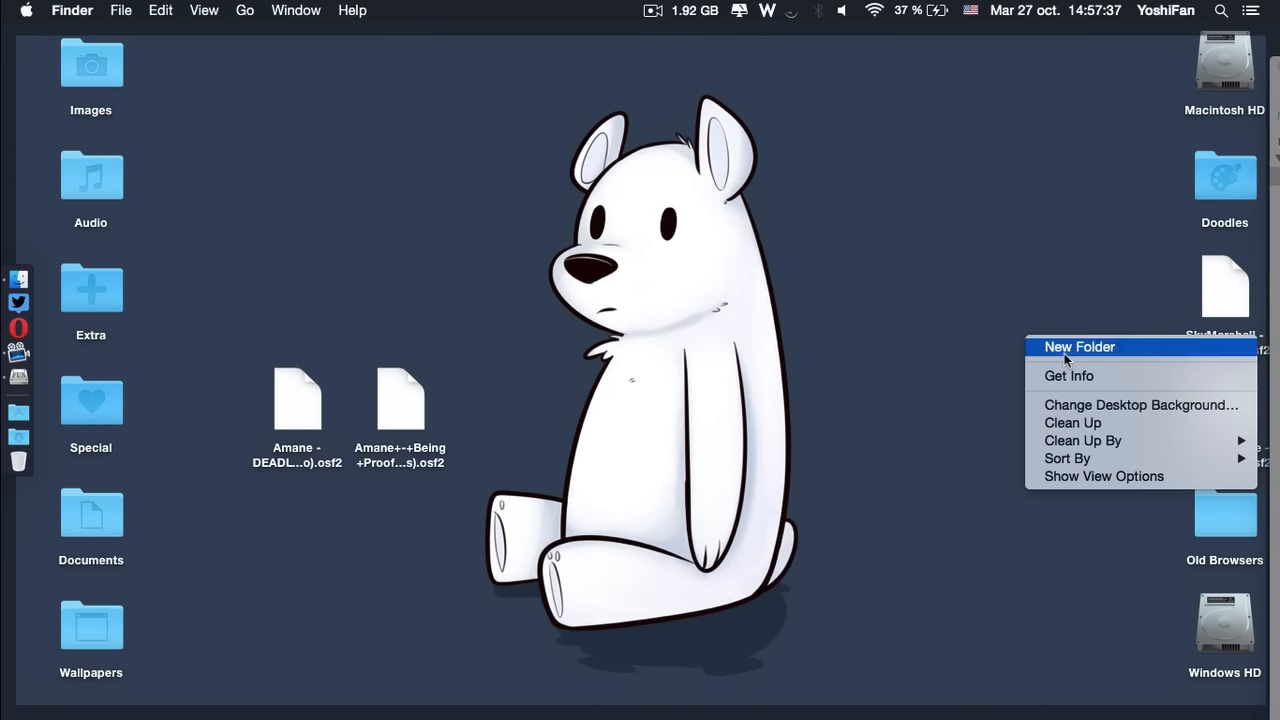
Make a new untitled desktop folder holding both copied beatmaps, and open it.
left_click(1079, 346)
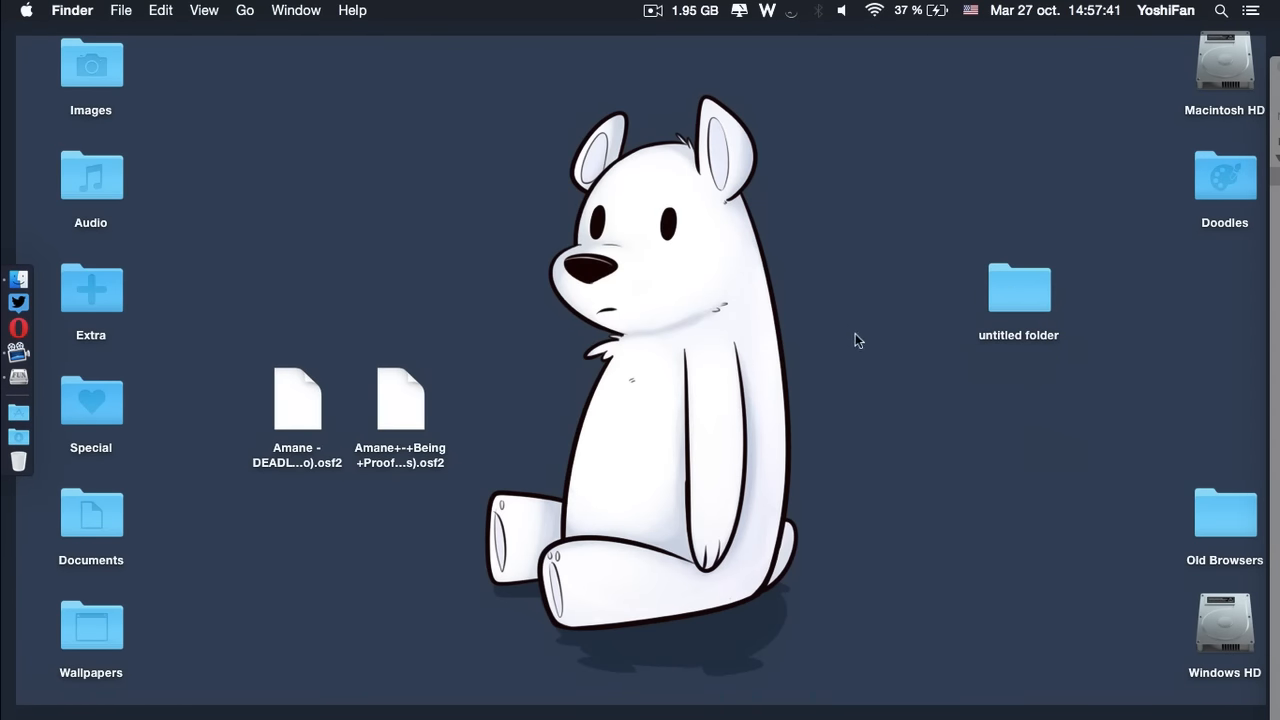
double_click(1018, 288)
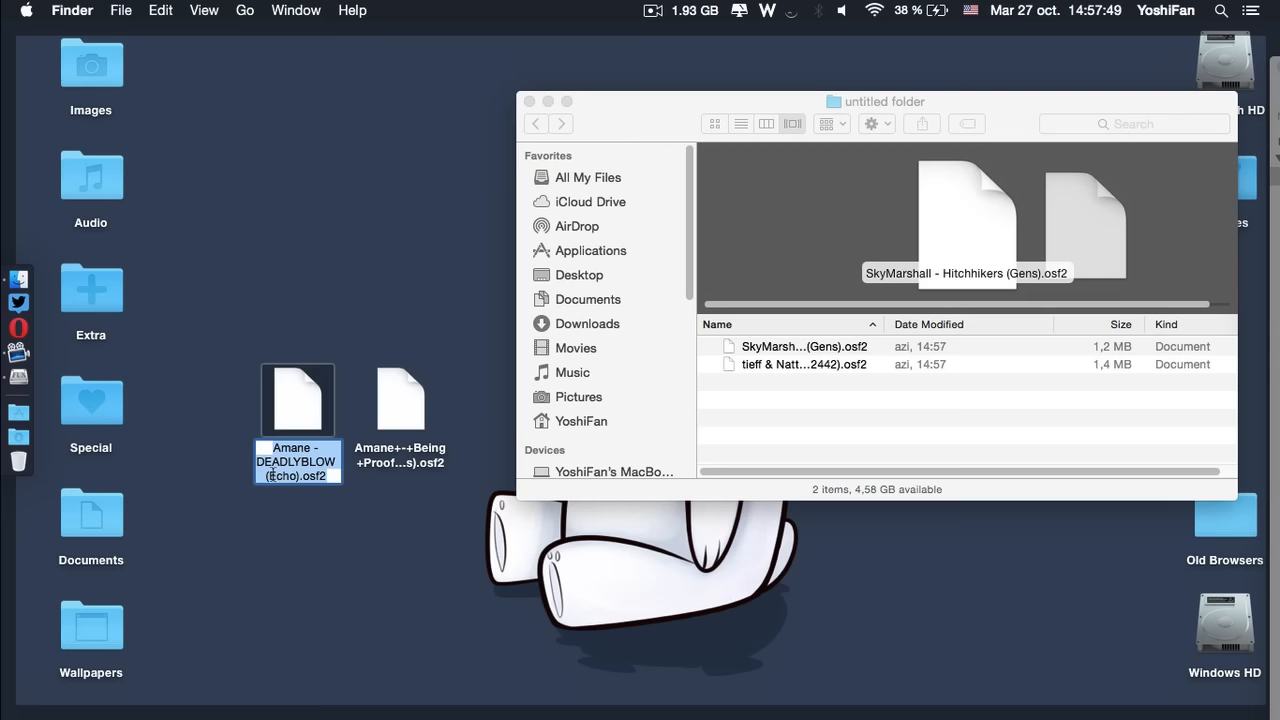
Rename the Amane DEADLYBLOW beatmap to 'SkyMarshall - Hitchhikers (Gens).osf2'.
left_click(400, 400)
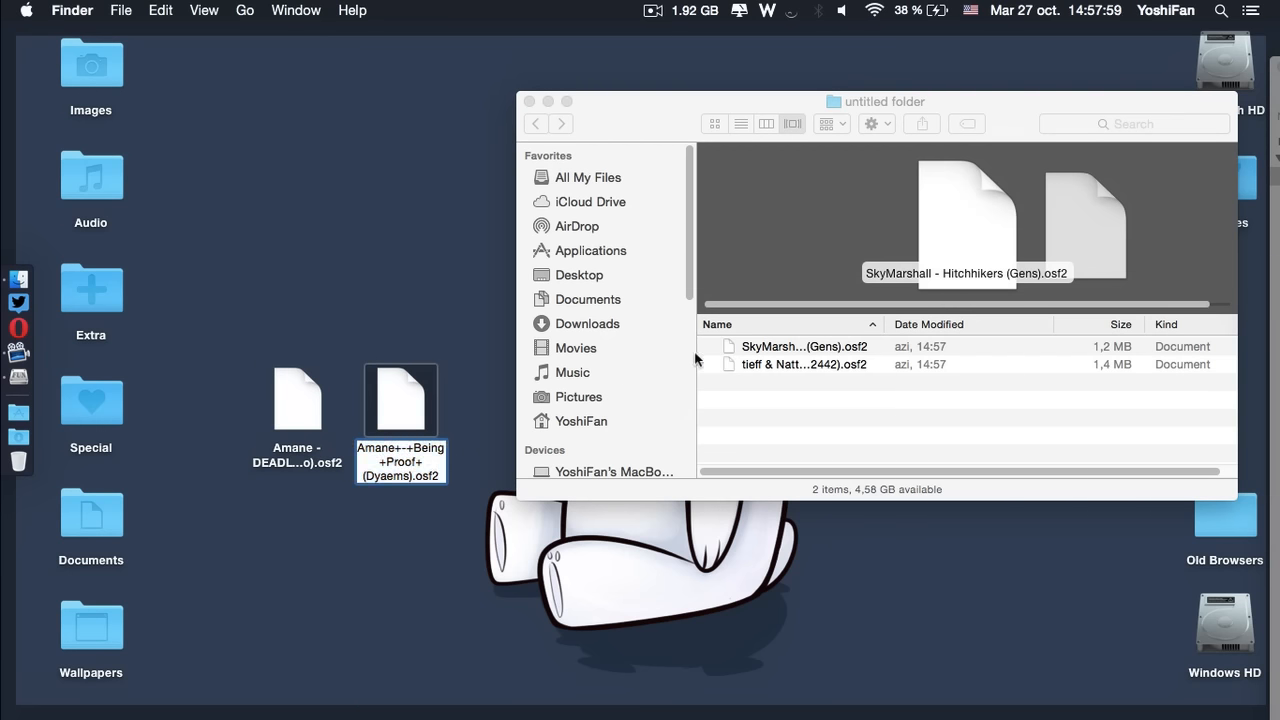
left_click(804, 346)
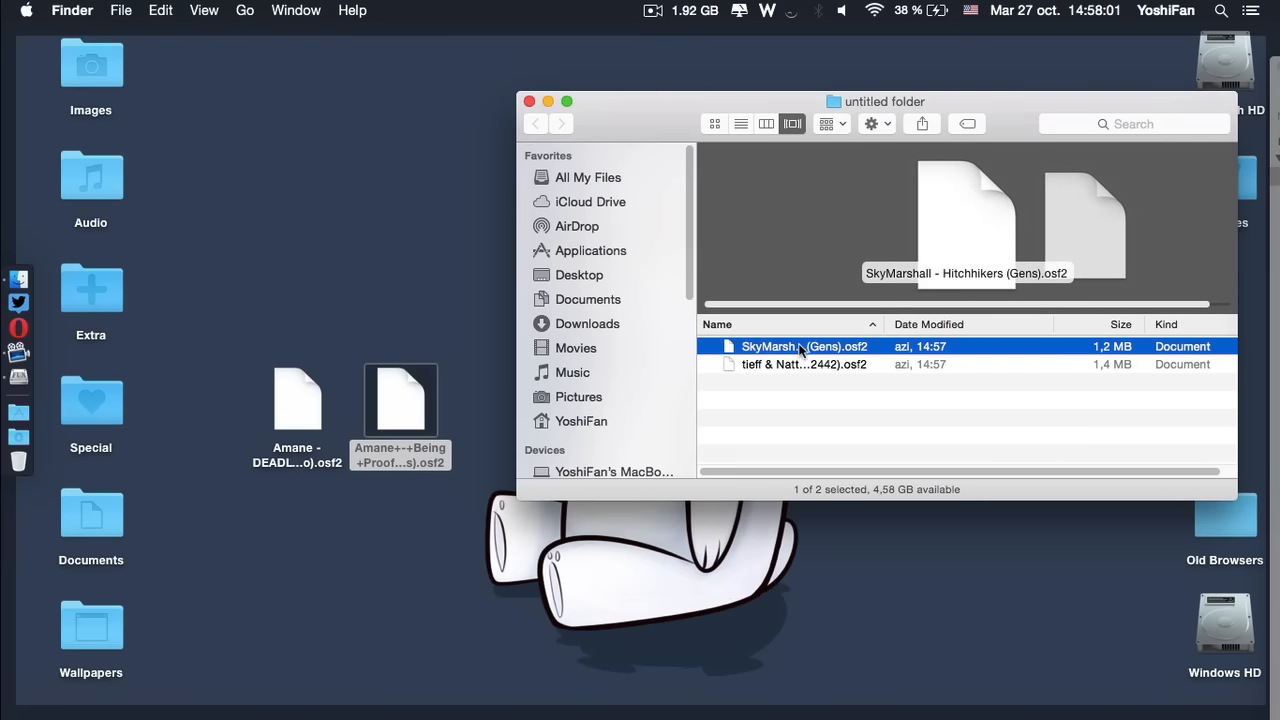
mouse_move(778, 403)
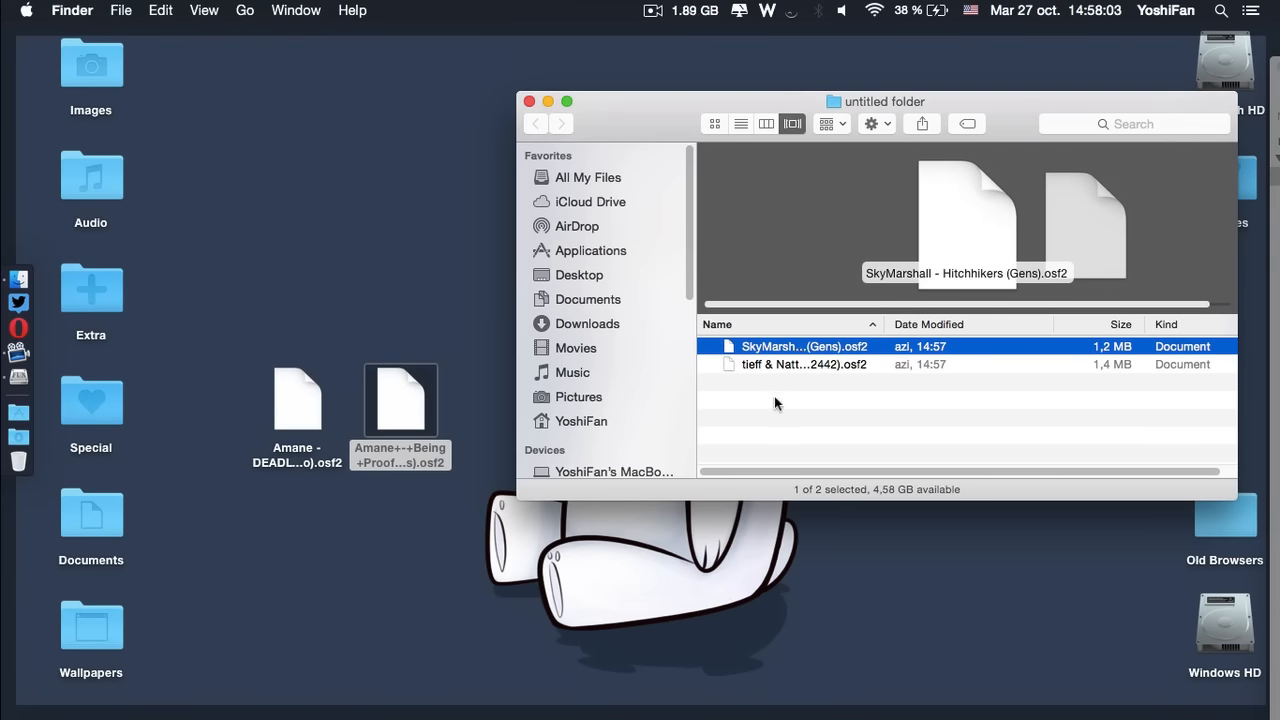
left_click(297, 400)
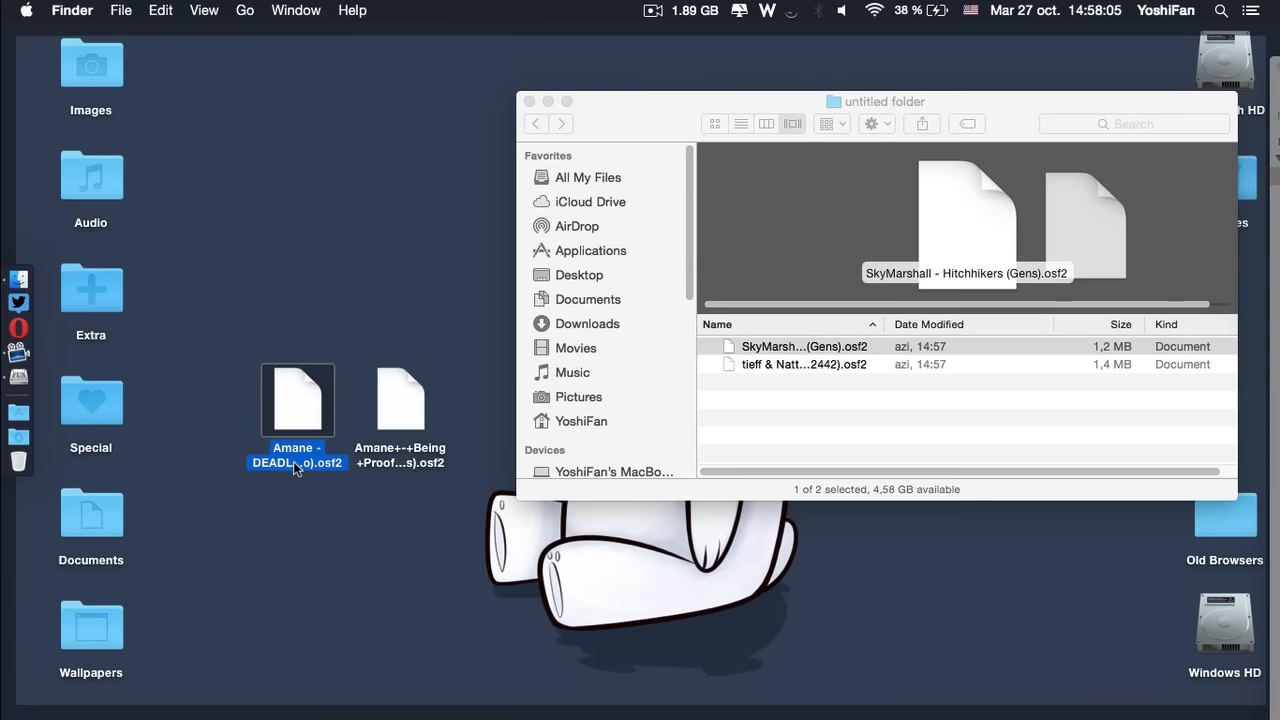
right_click(297, 400)
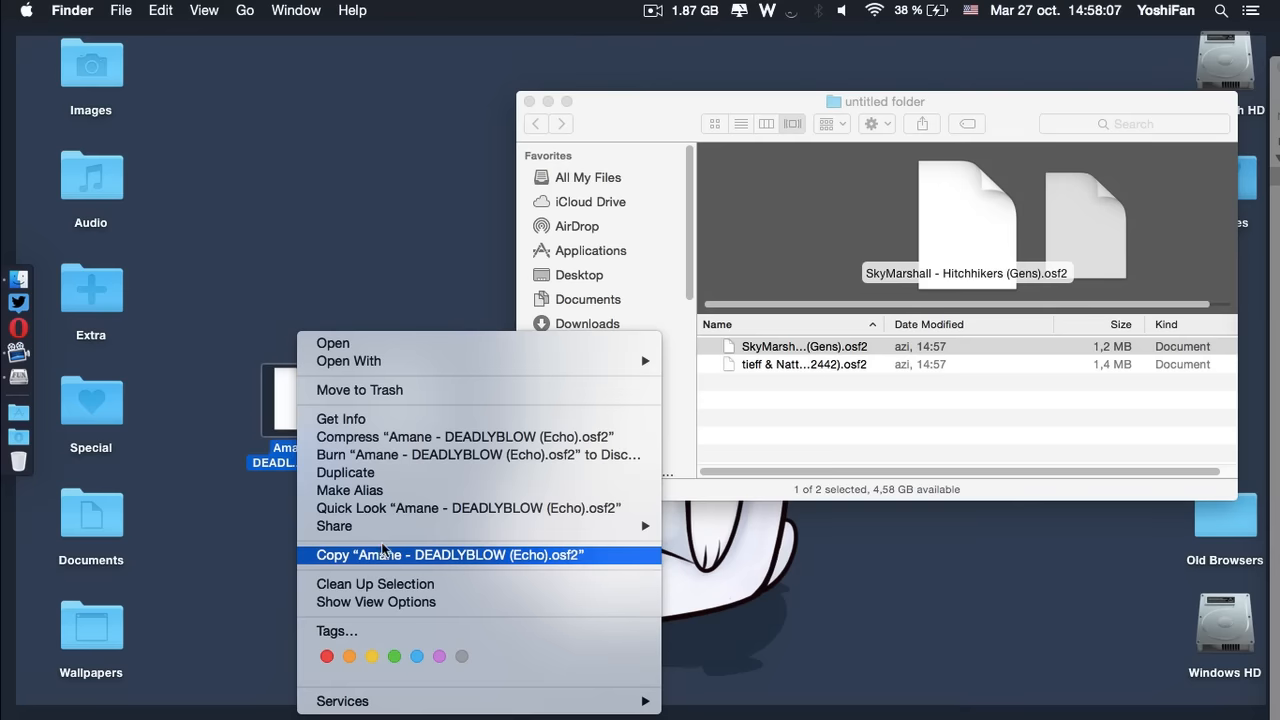
mouse_move(280, 465)
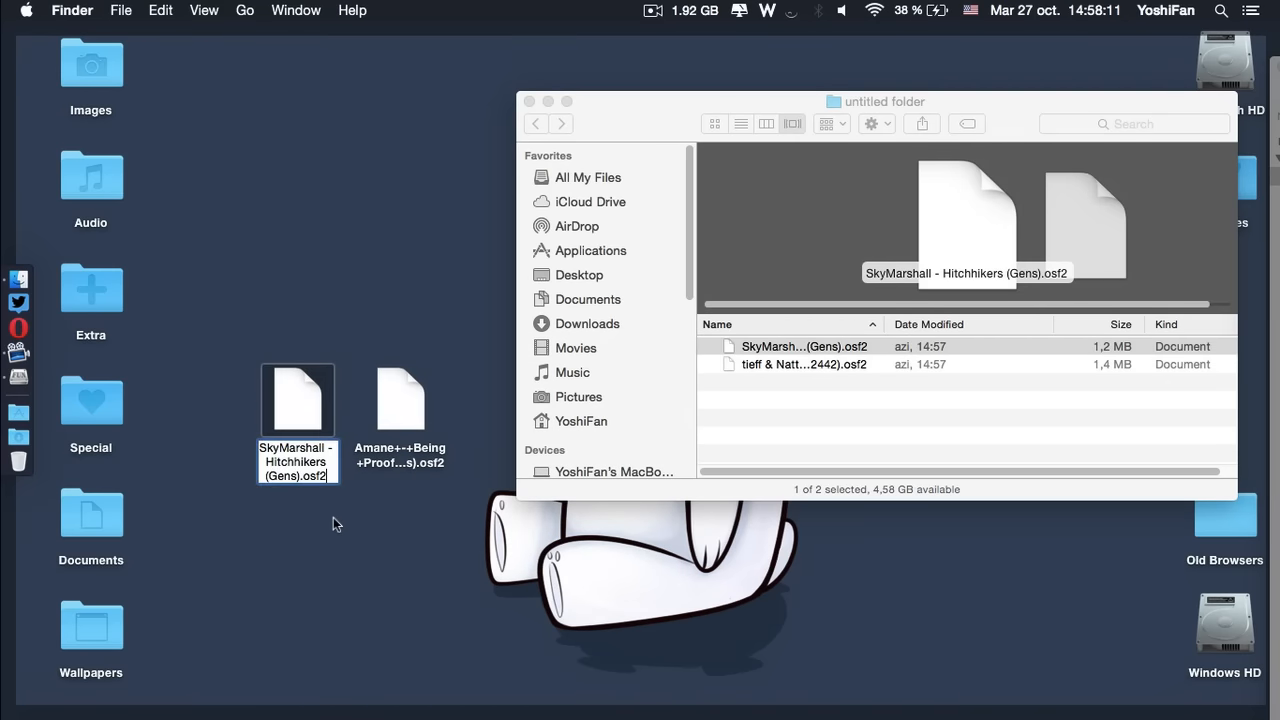
left_click(804, 364)
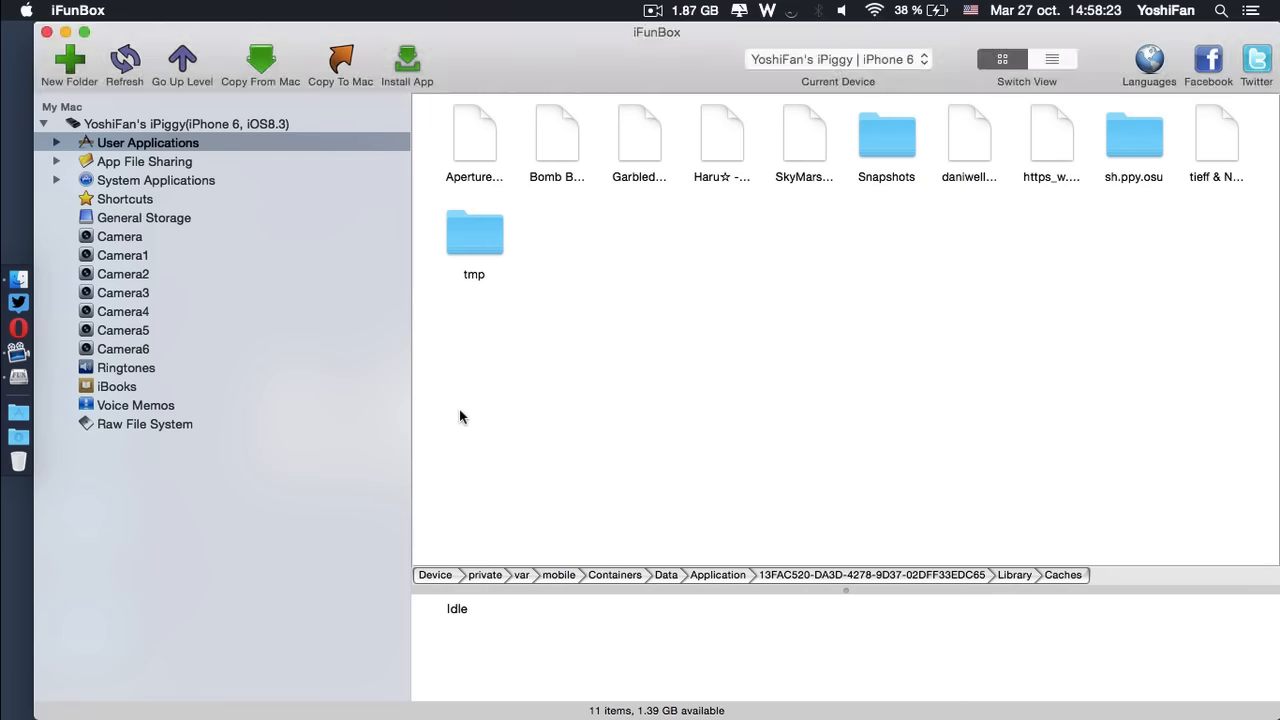
mouse_move(773, 339)
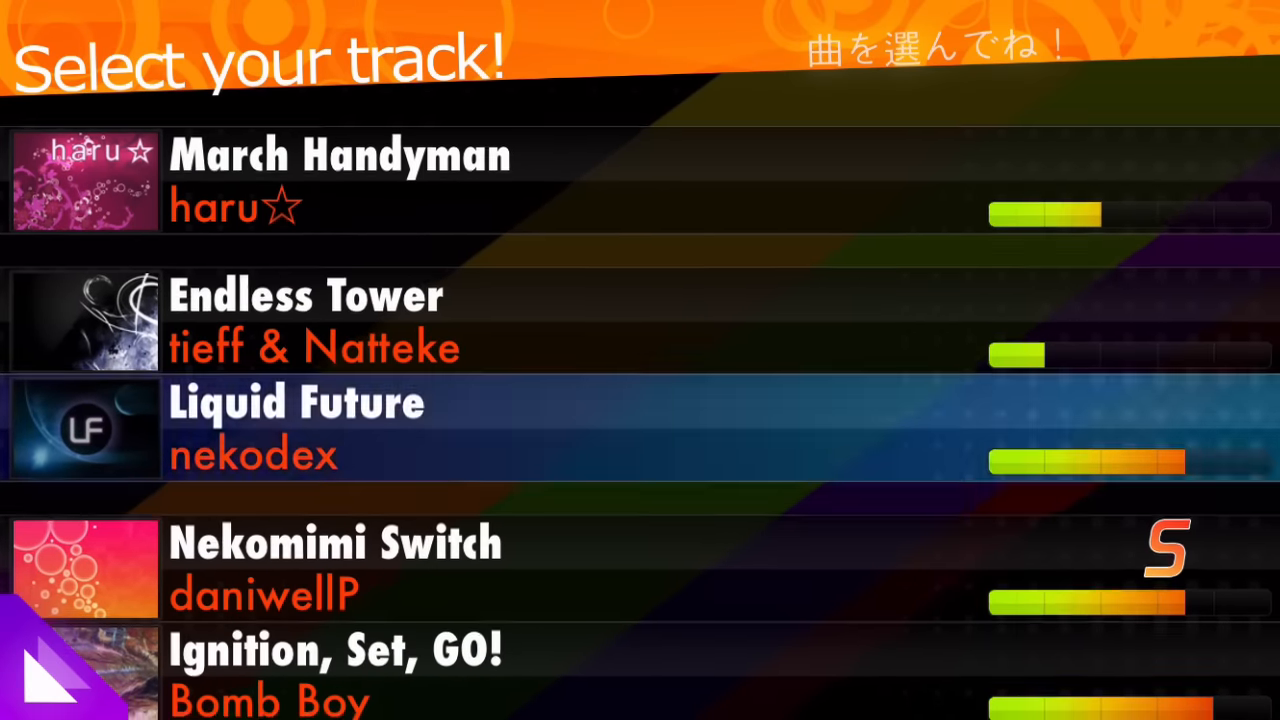
Open Amane's DEADLYBLOW from the osu!stream track list and choose Stream mode.
scroll("down", 3)
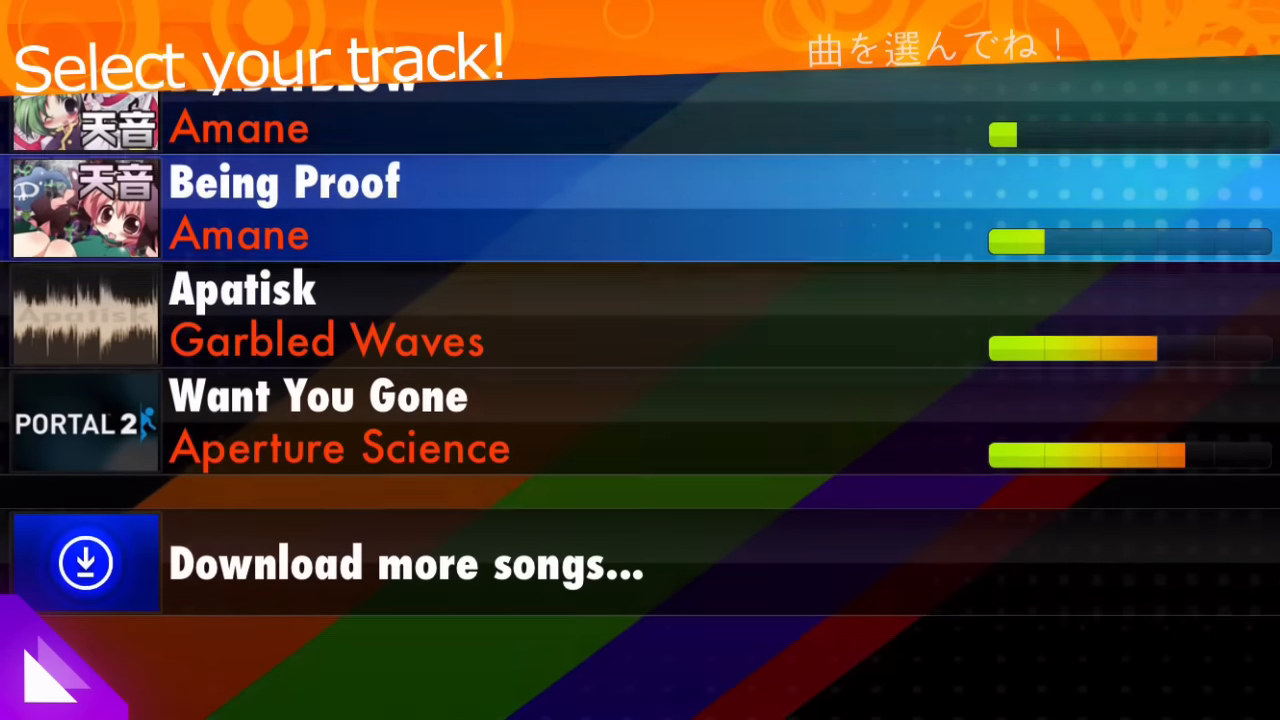
scroll("down", 3)
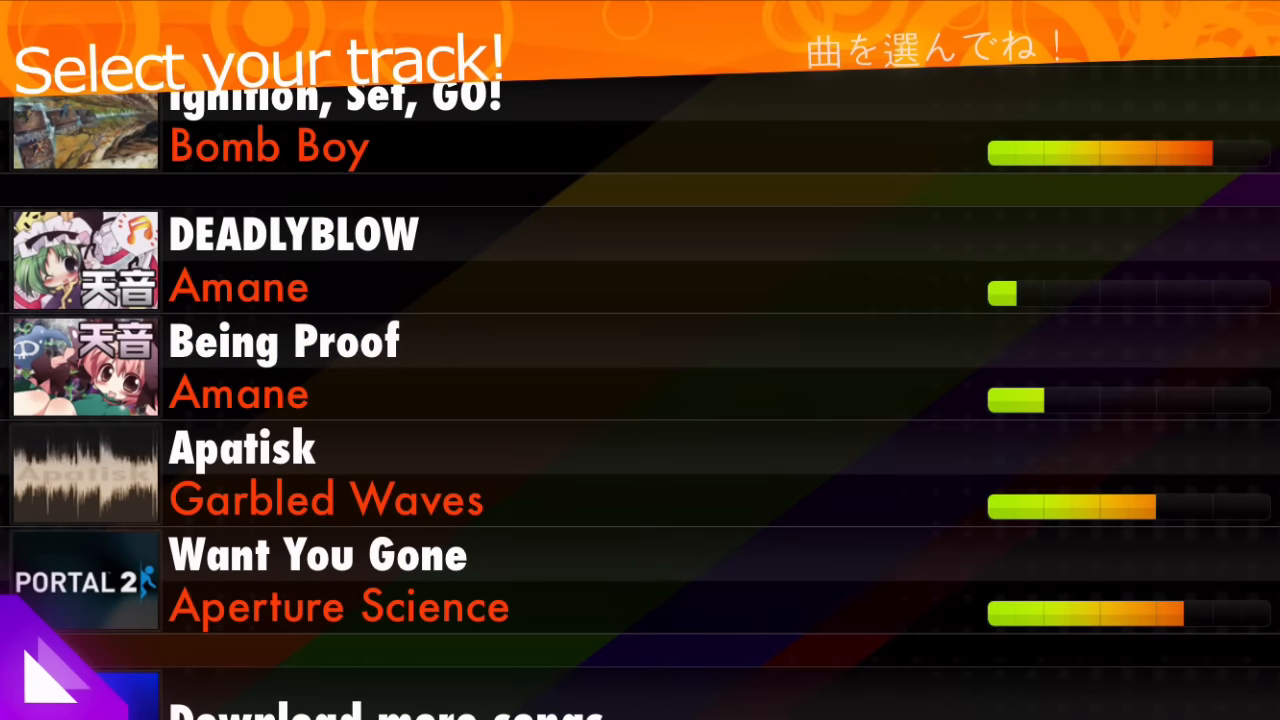
left_click(300, 260)
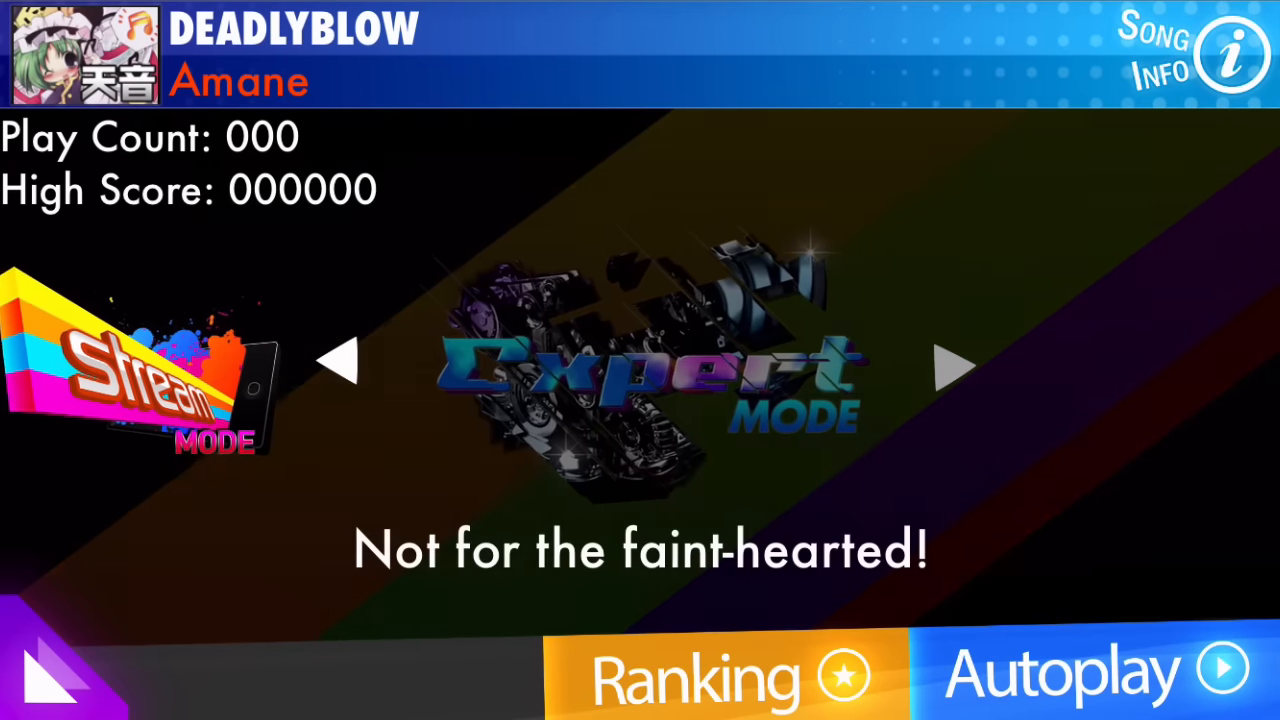
left_click(343, 363)
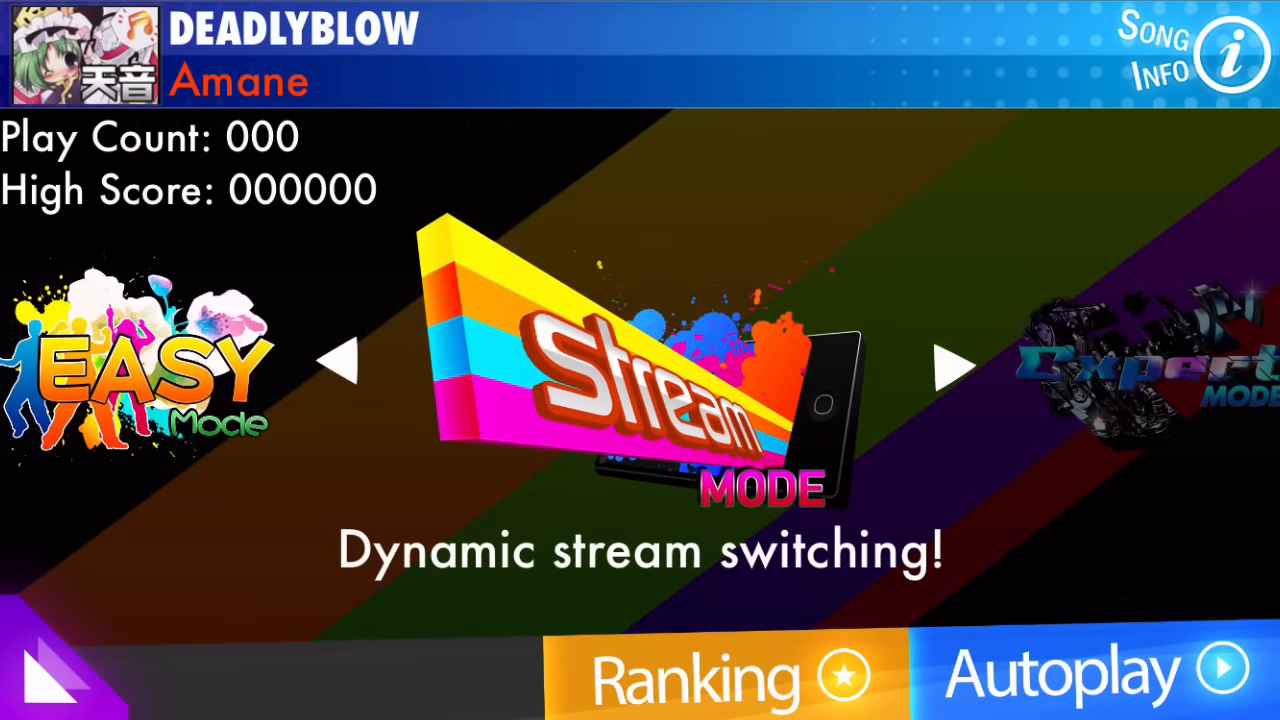